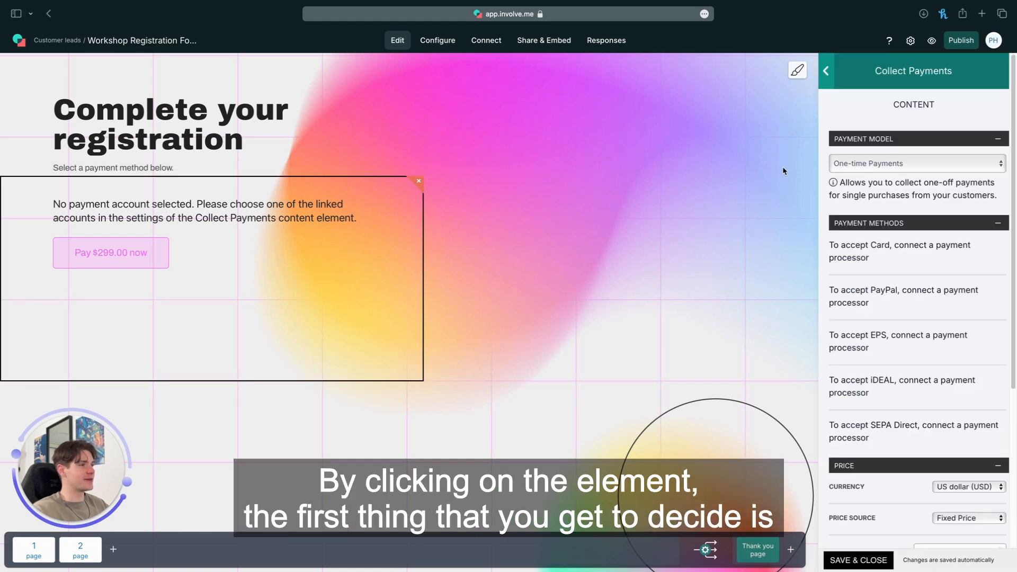
mouse_move(893, 168)
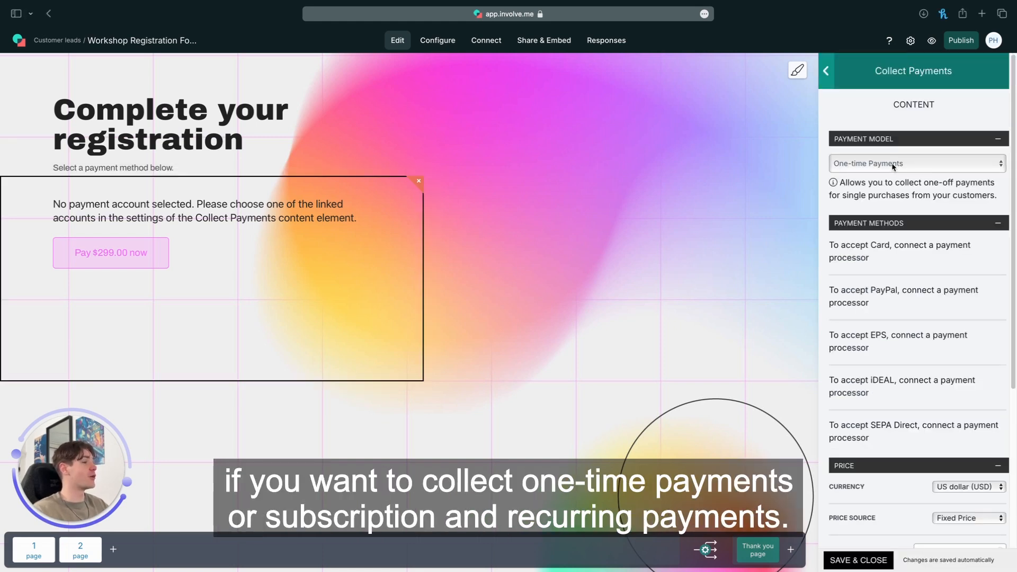
Step: Keep one-time payments and start connecting a PayPal Business (Sandbox) test account
left_click(915, 163)
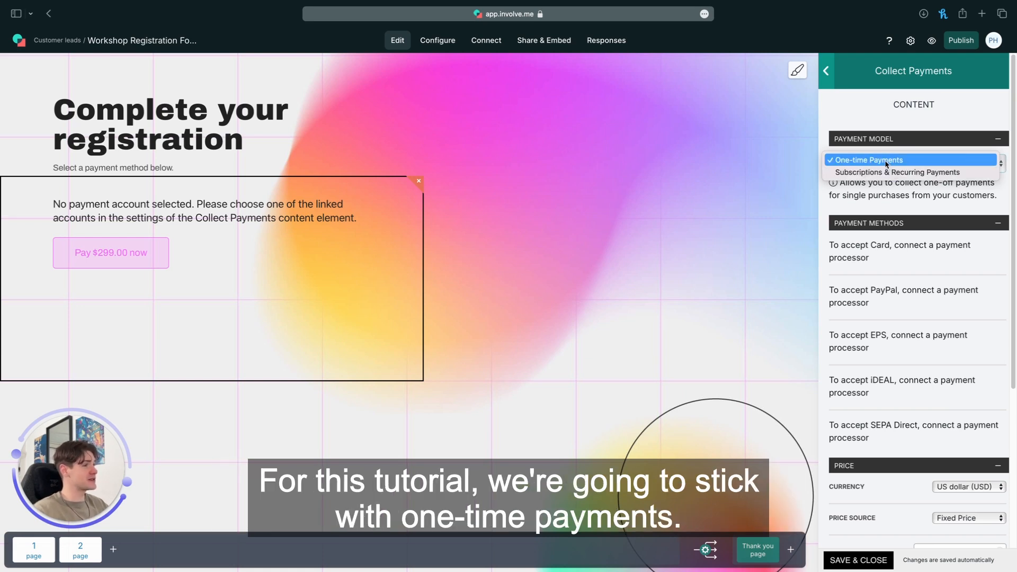
left_click(867, 159)
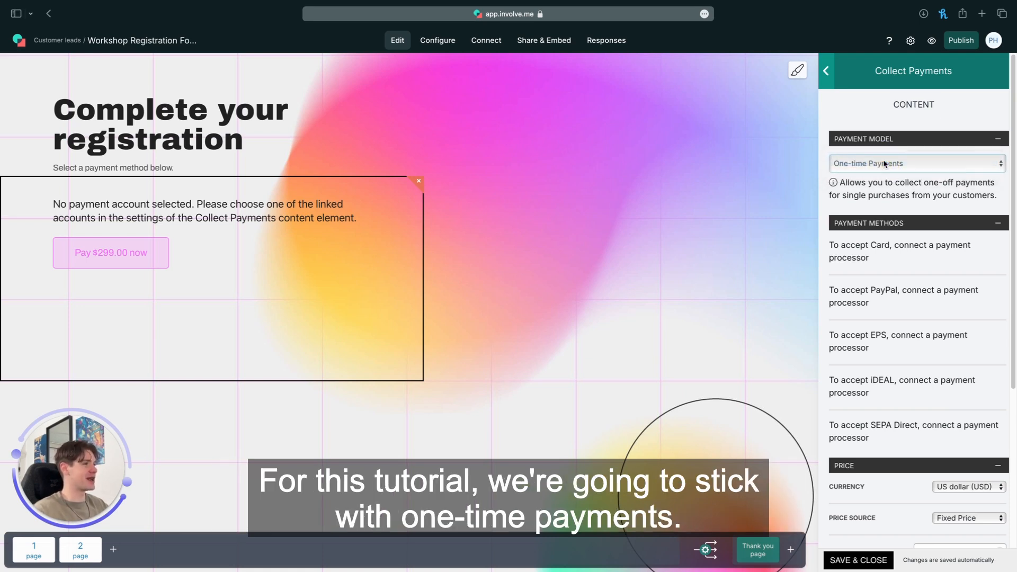
mouse_move(931, 236)
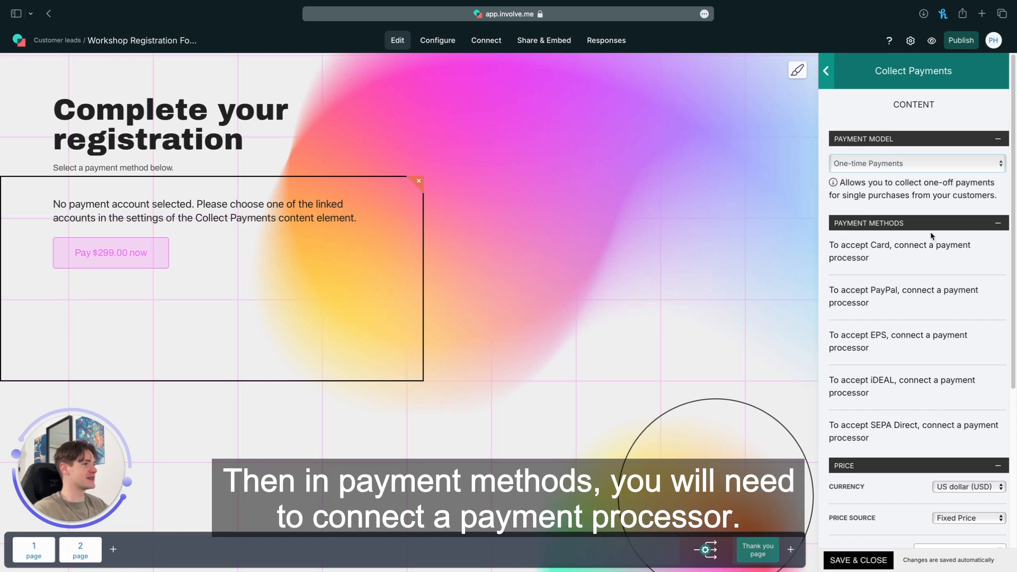
mouse_move(915, 260)
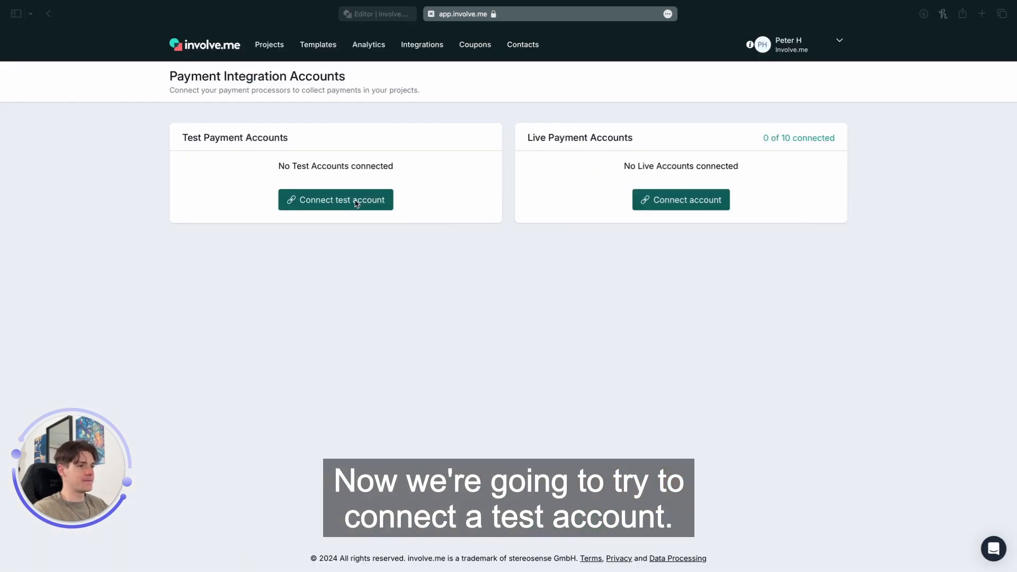
left_click(336, 201)
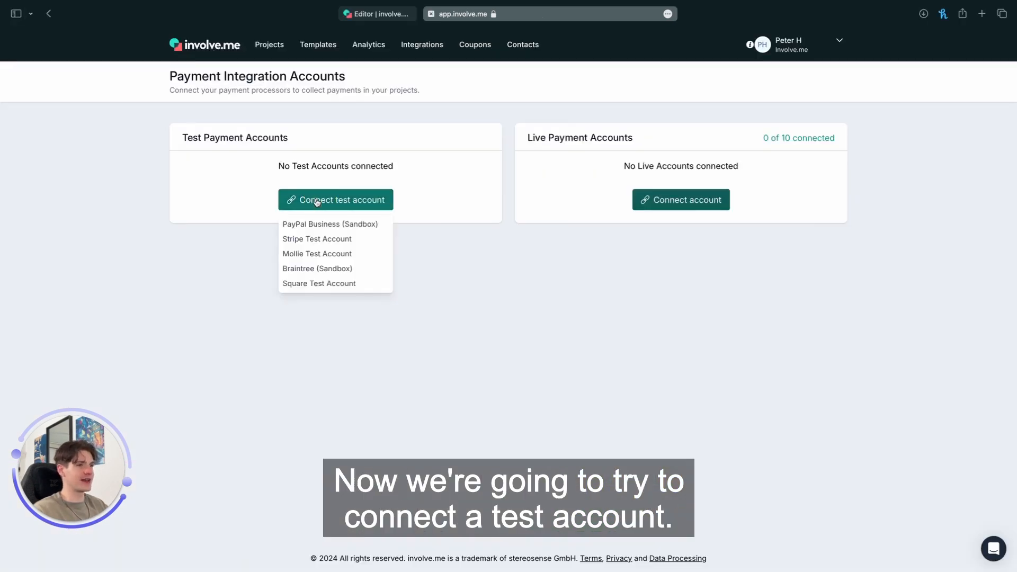
mouse_move(320, 223)
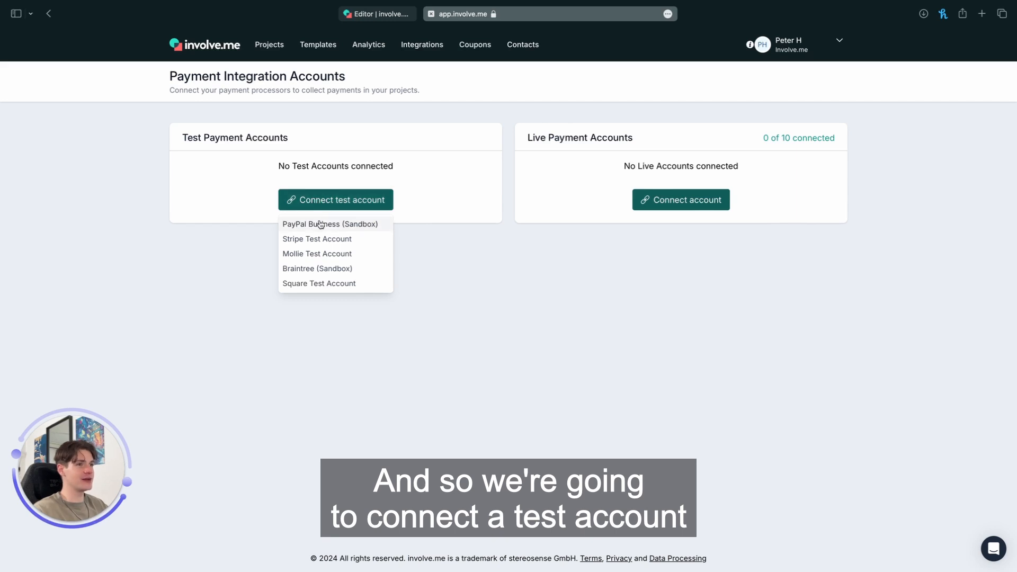
left_click(330, 223)
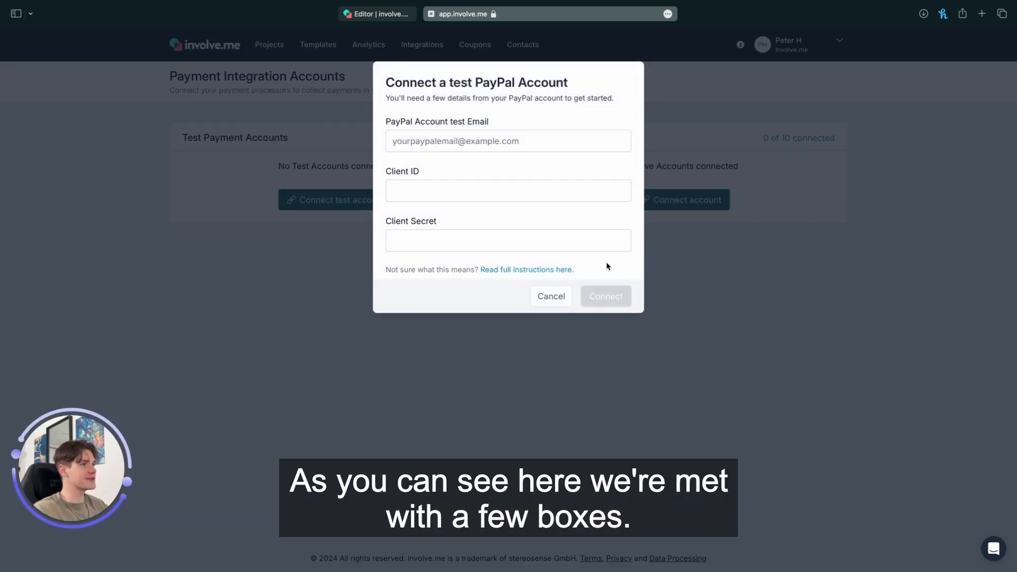
mouse_move(469, 232)
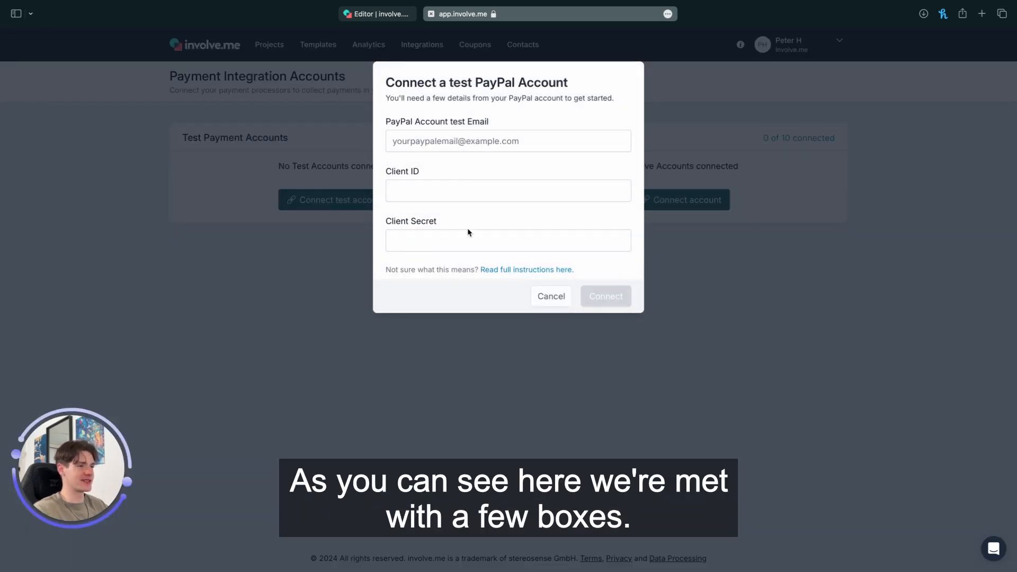
mouse_move(551, 296)
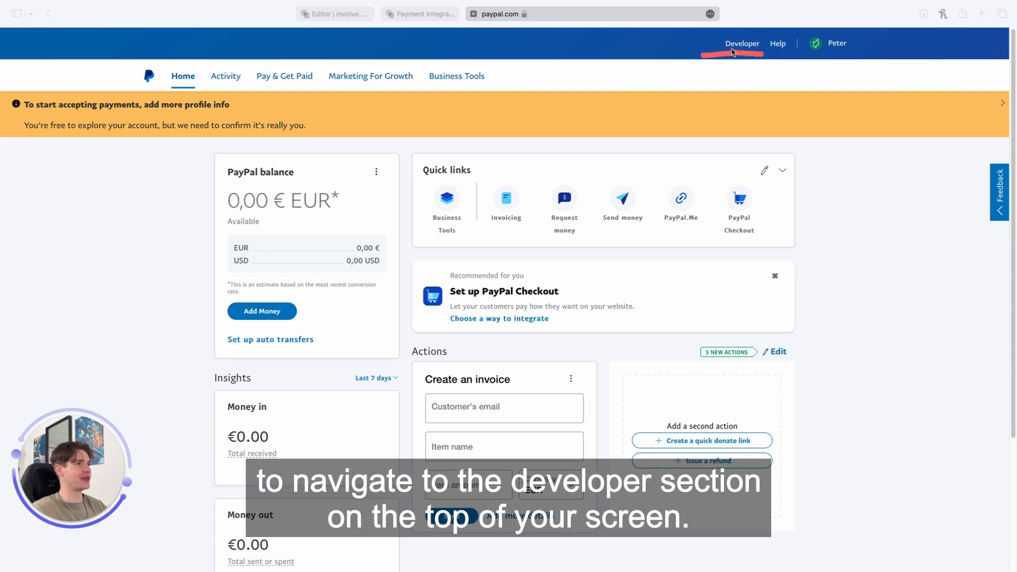
Step: Create the involve_me merchant sandbox app in PayPal's Apps & Credentials
left_click(742, 44)
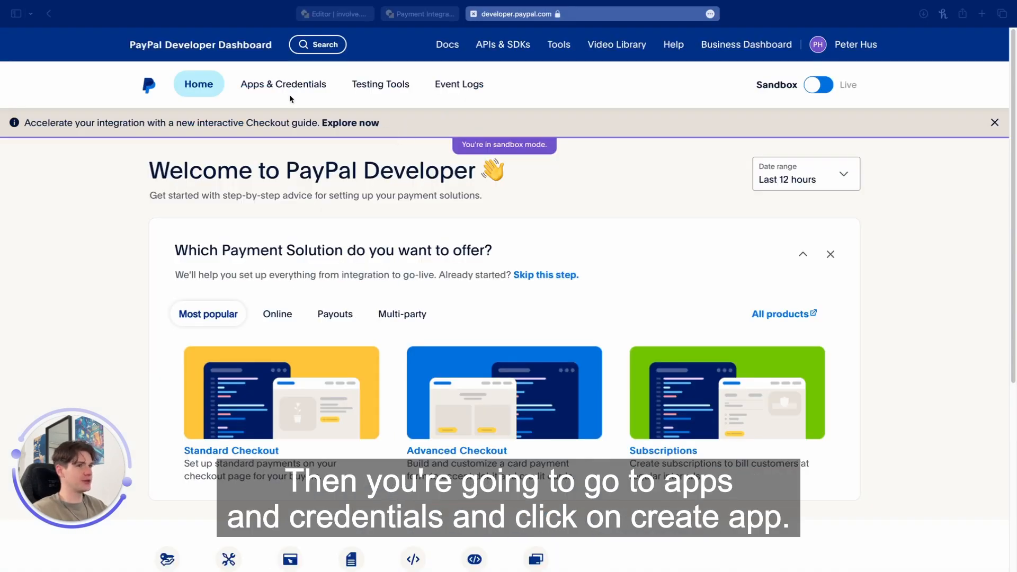
left_click(284, 85)
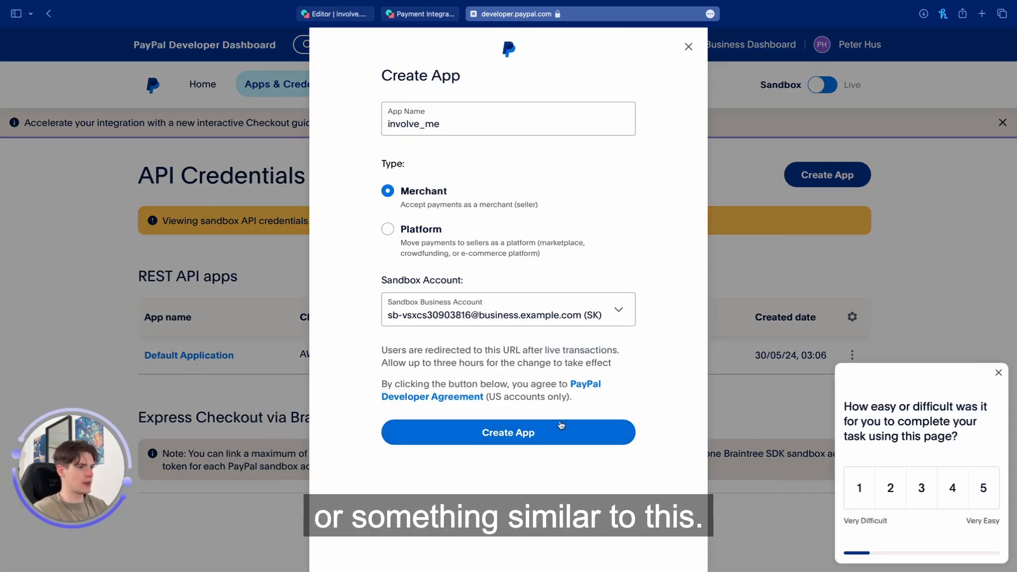
left_click(508, 432)
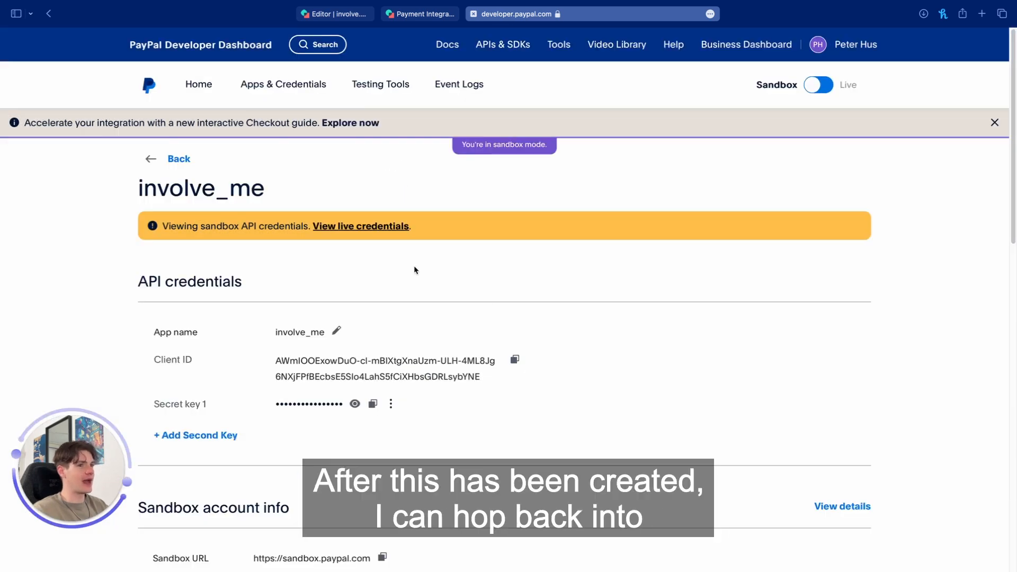
mouse_move(526, 367)
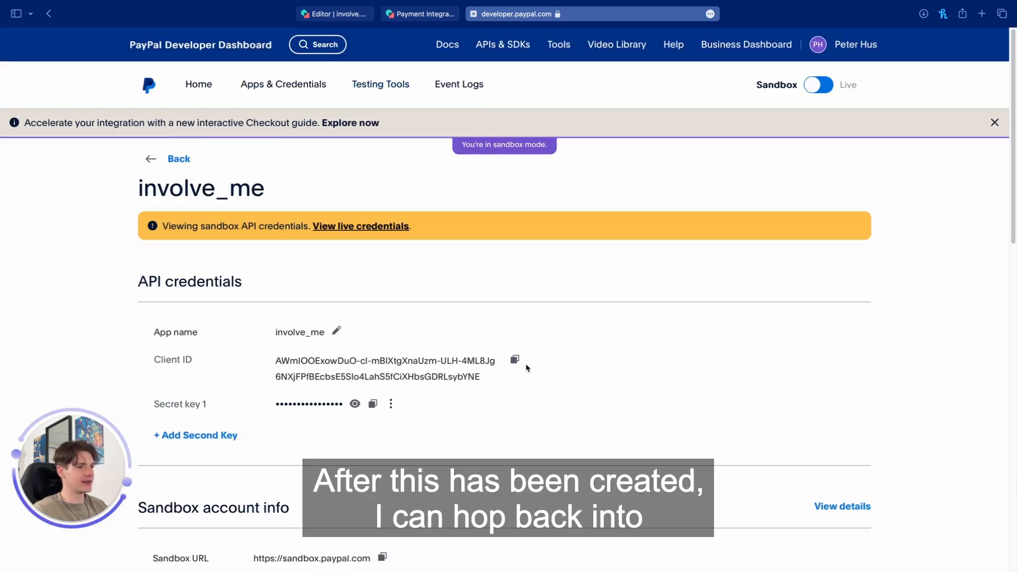
Step: Reopen the PayPal Business (Sandbox) connection form in involve.me
left_click(419, 14)
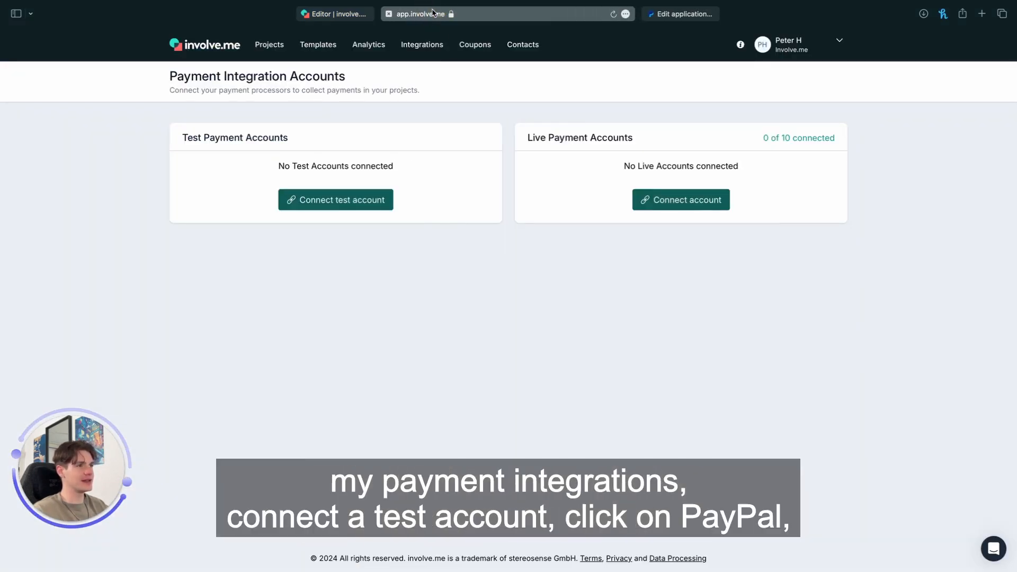
left_click(335, 200)
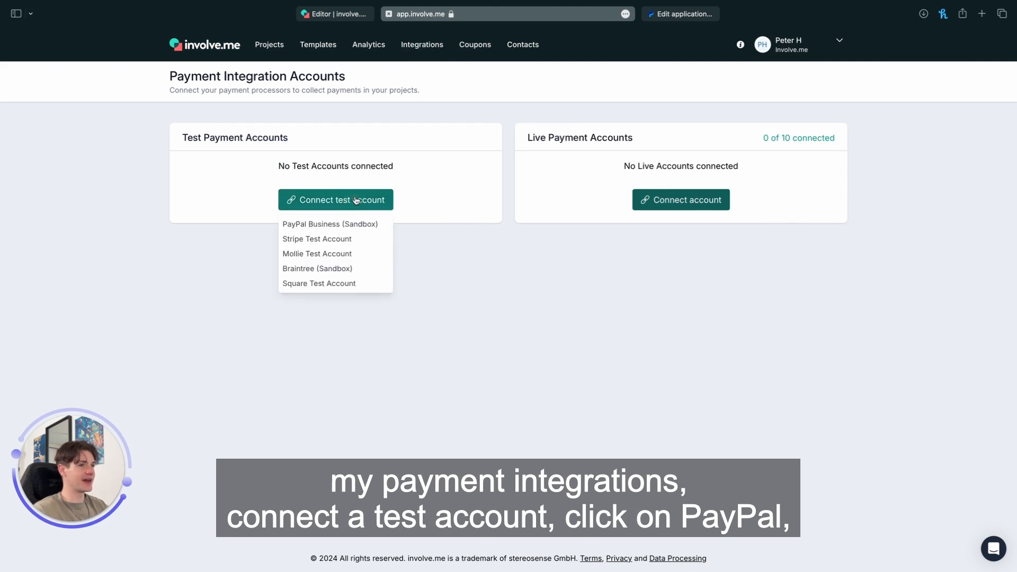
left_click(329, 223)
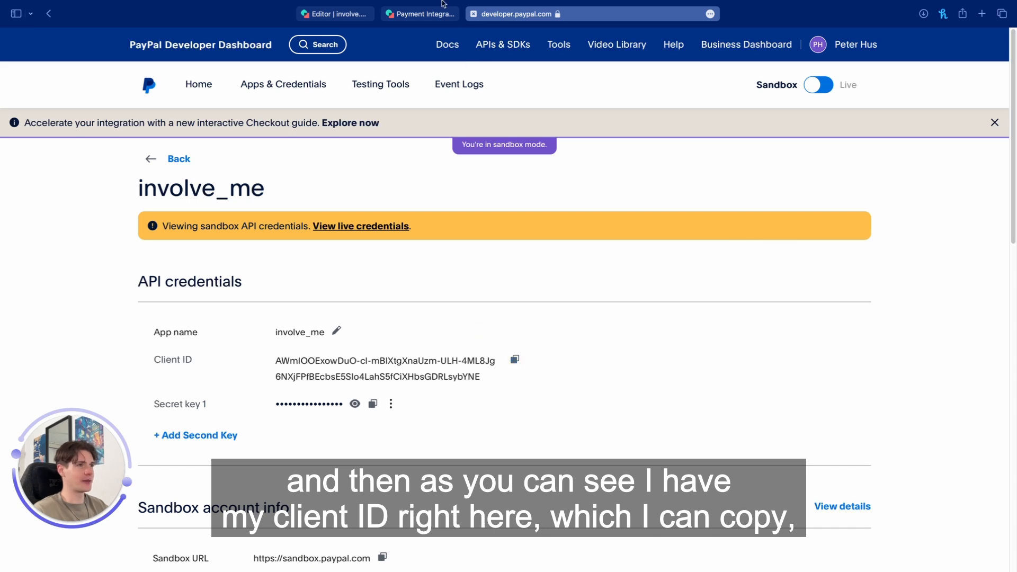
Step: Copy the app's client ID and secret from PayPal and connect the sandbox account
left_click(502, 44)
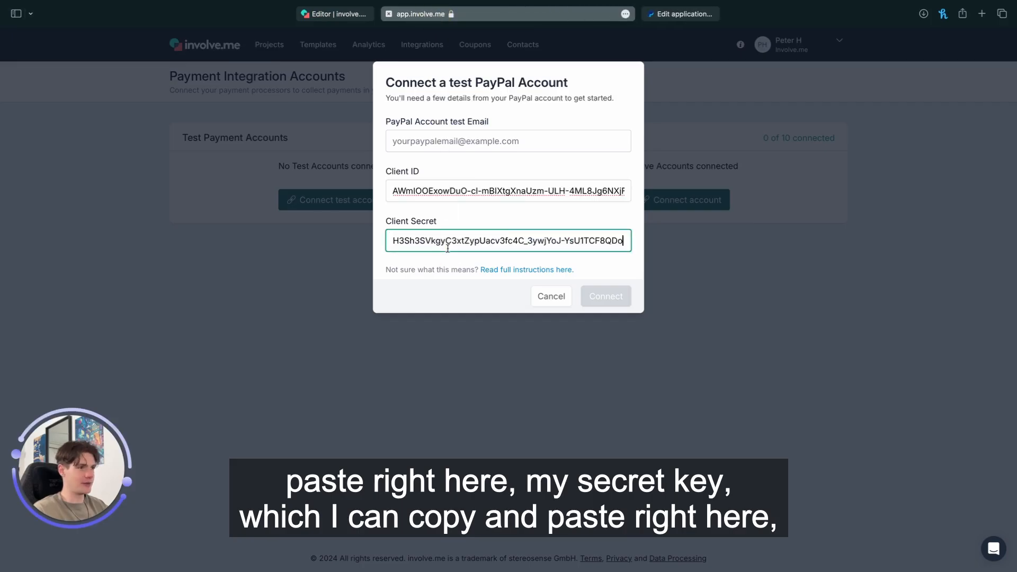
left_click(507, 13)
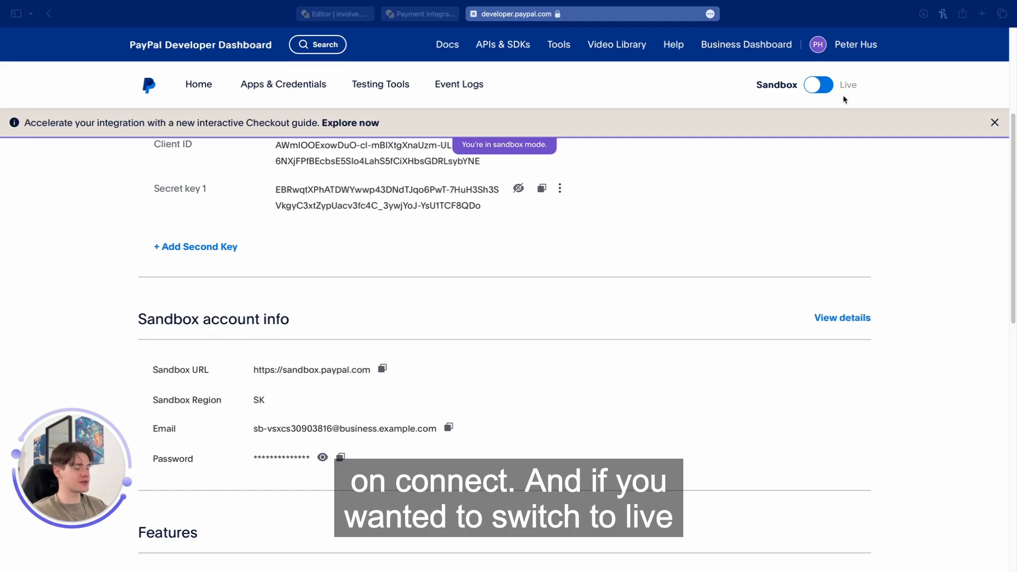
mouse_move(880, 105)
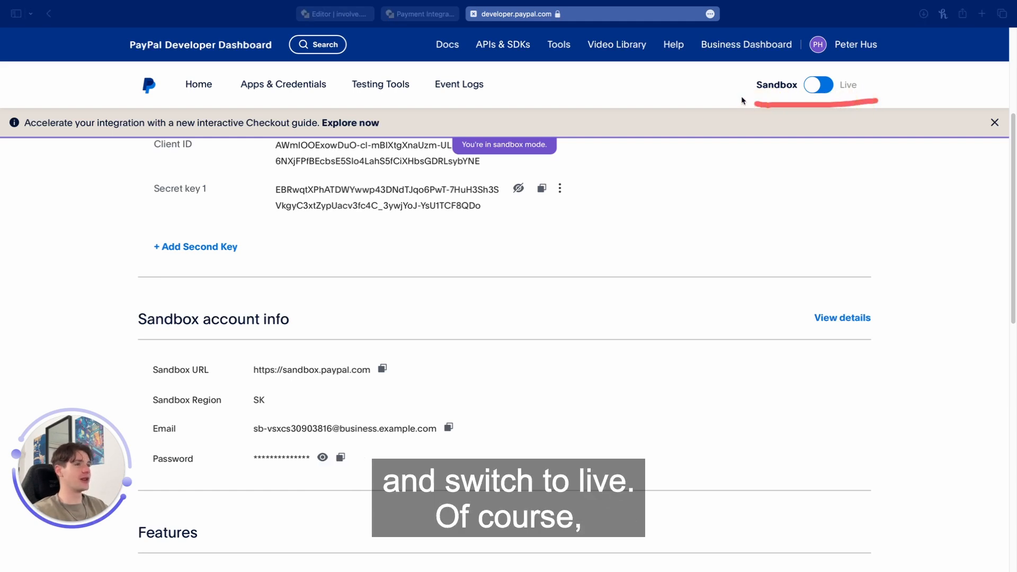
left_click(418, 13)
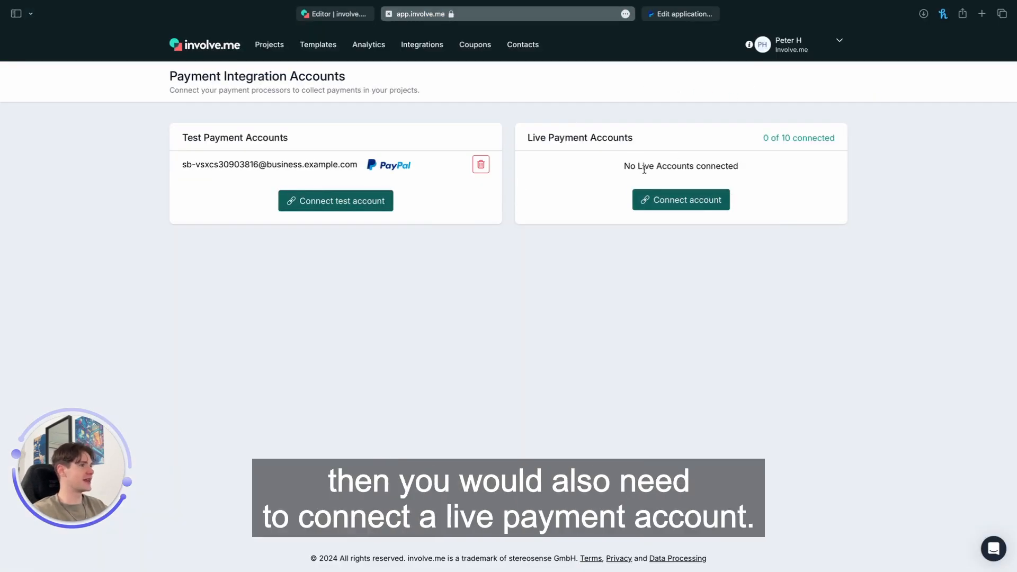
Step: Link the [Sandbox] PayPal business account to the Collect Payments element
left_click(334, 14)
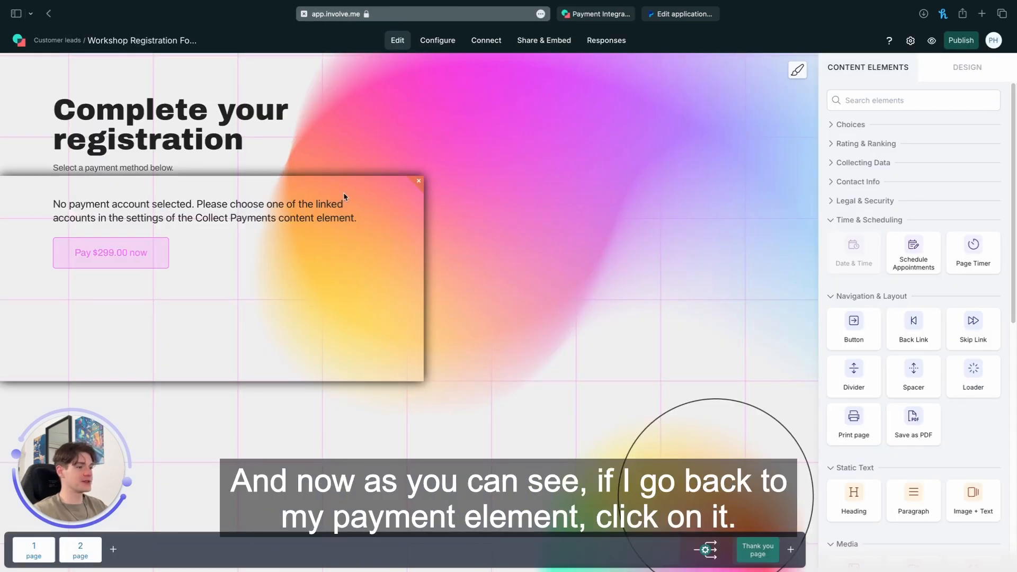
mouse_move(290, 221)
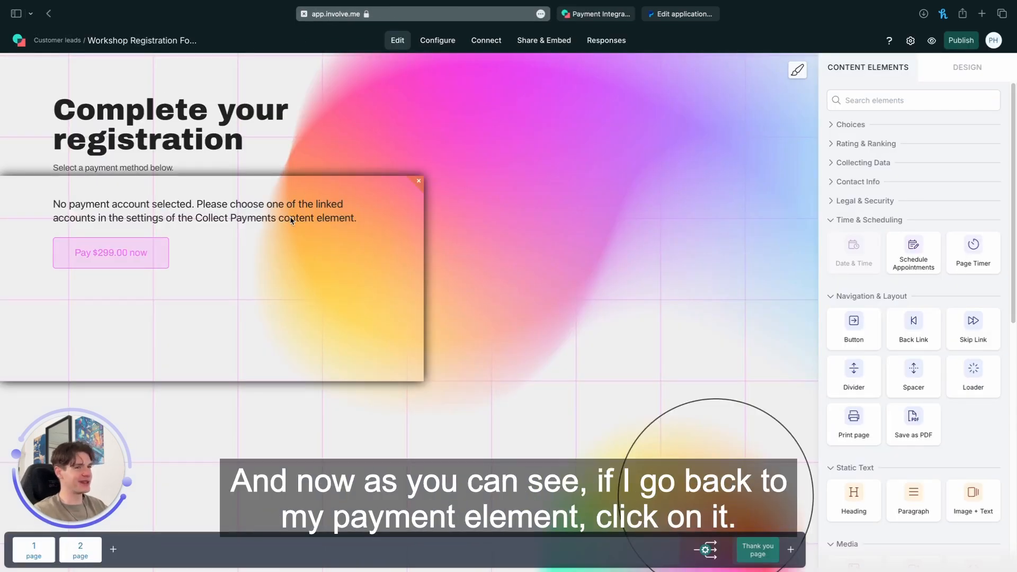
left_click(110, 252)
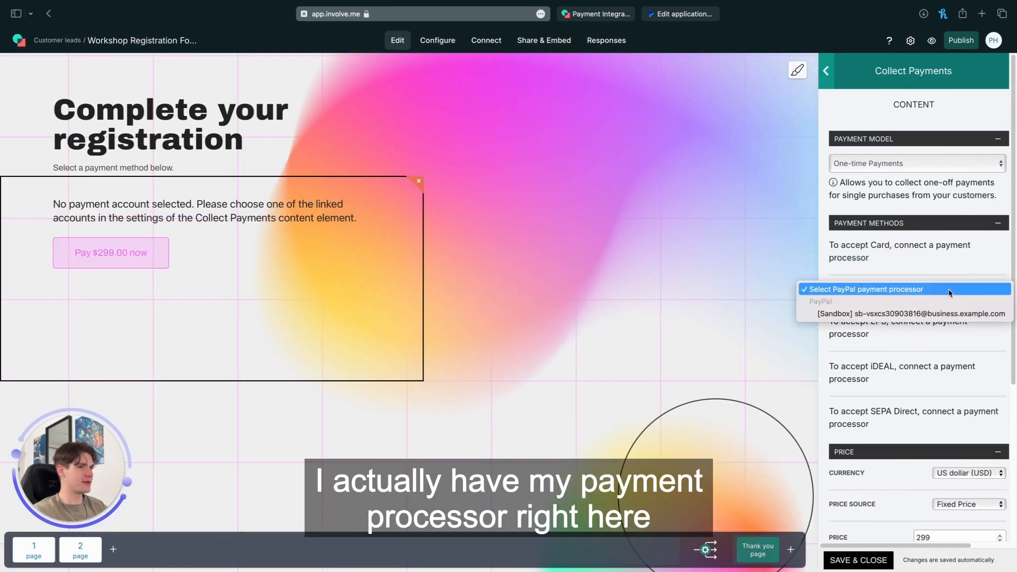
mouse_move(906, 313)
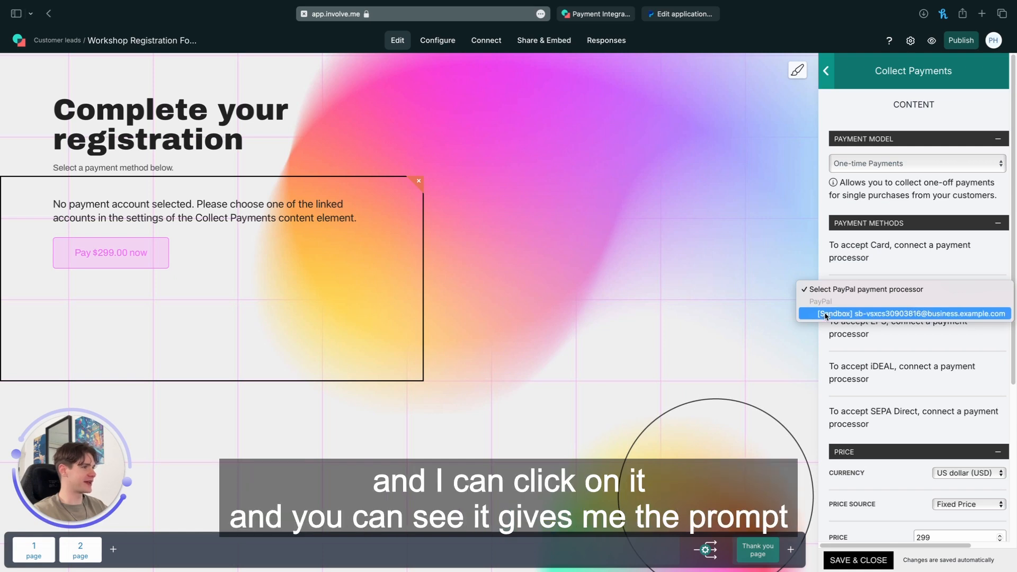
left_click(903, 313)
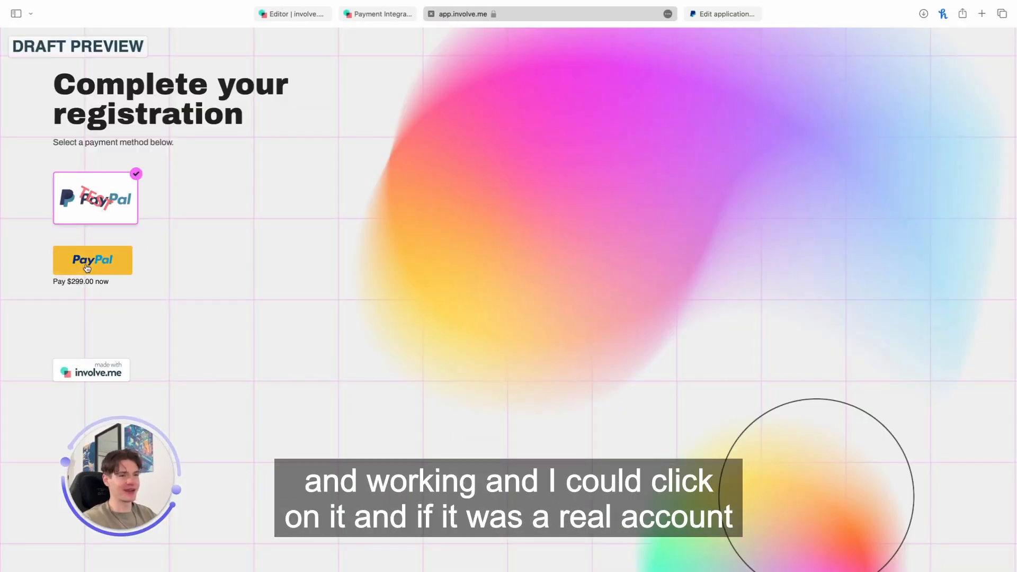
Step: Return from the $299.00 draft preview to the form editor
left_click(92, 261)
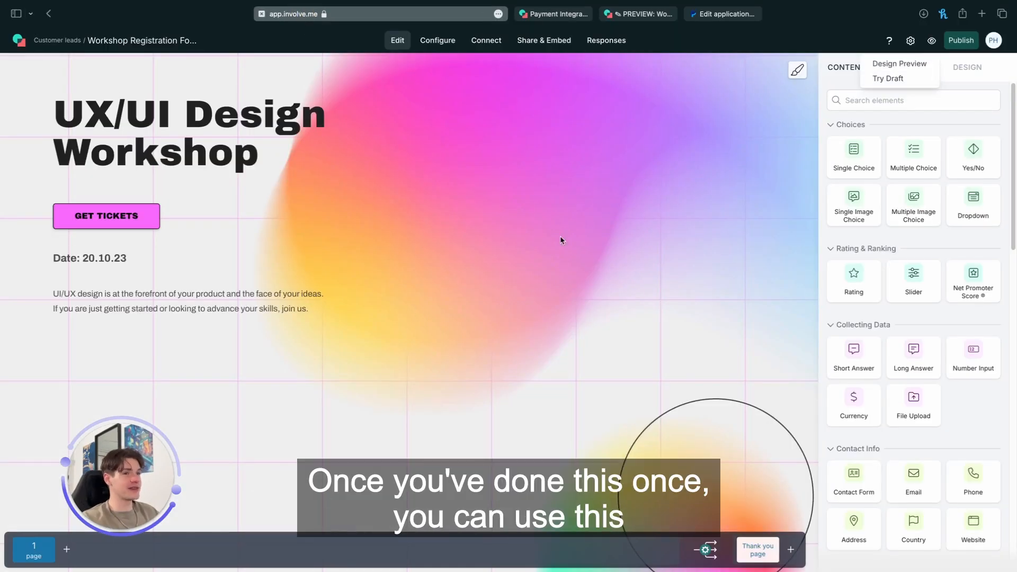
mouse_move(584, 216)
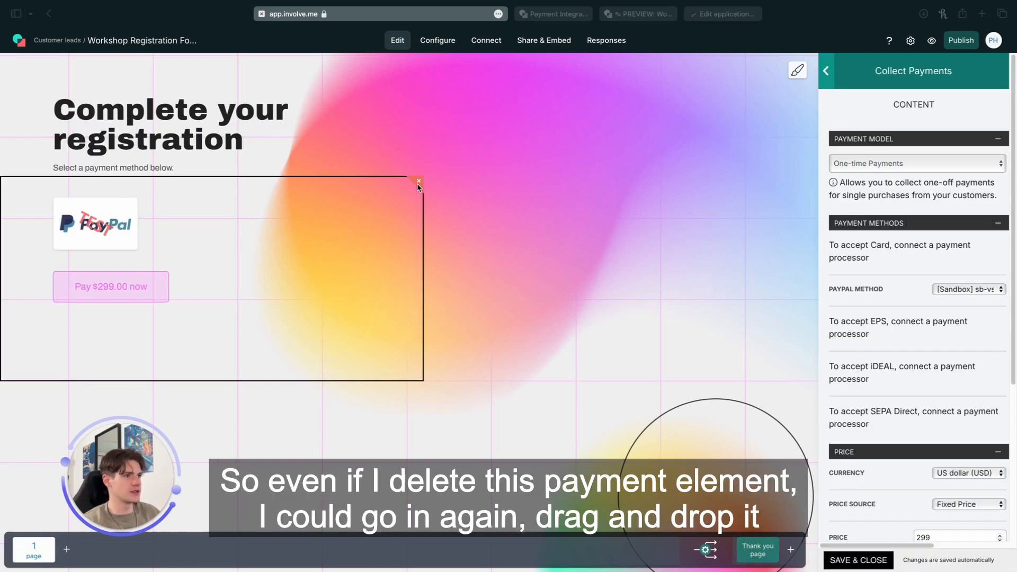
Step: Replace the payment element with a new $99.00 one and reopen the PayPal Method list
left_click(417, 181)
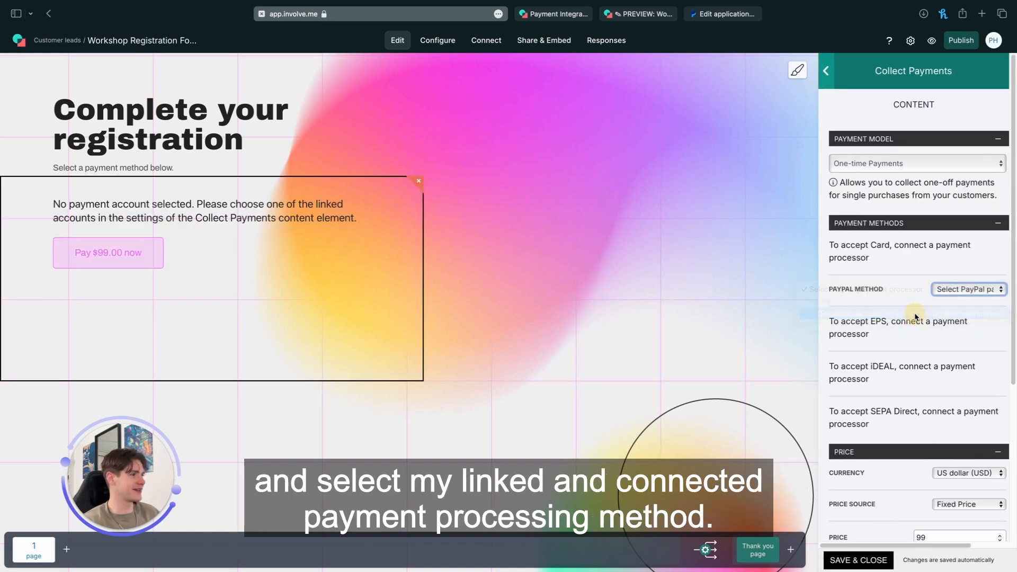
left_click(966, 288)
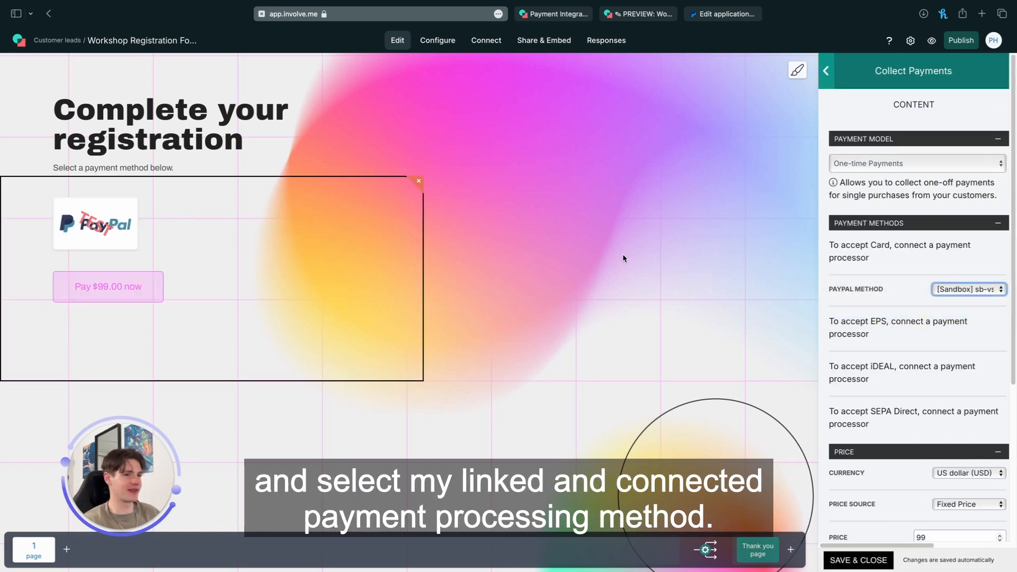
left_click(825, 71)
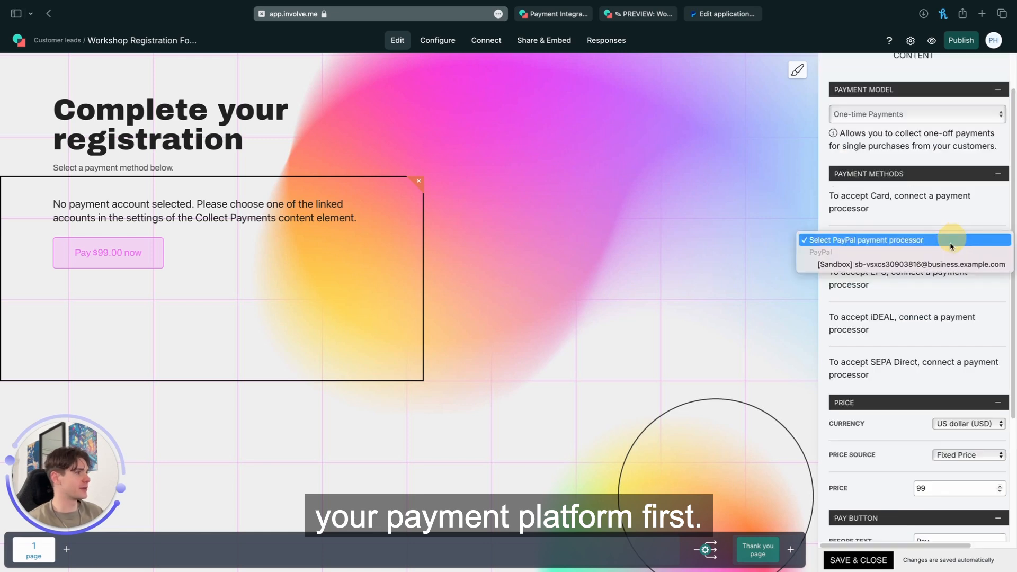
Step: Link the sandbox account to the $99.00 element and view the Price Source options
left_click(908, 264)
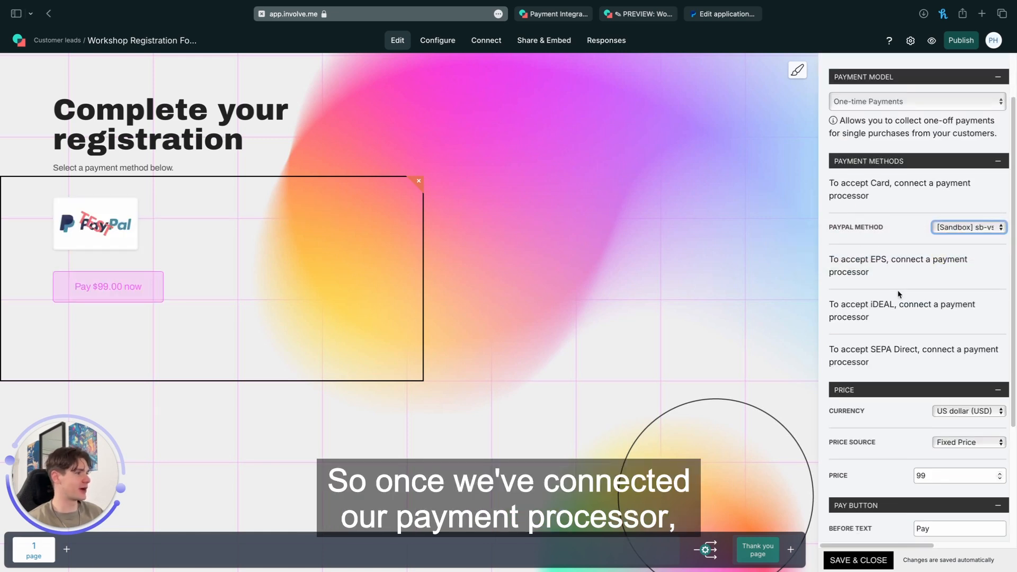
scroll("down", 3)
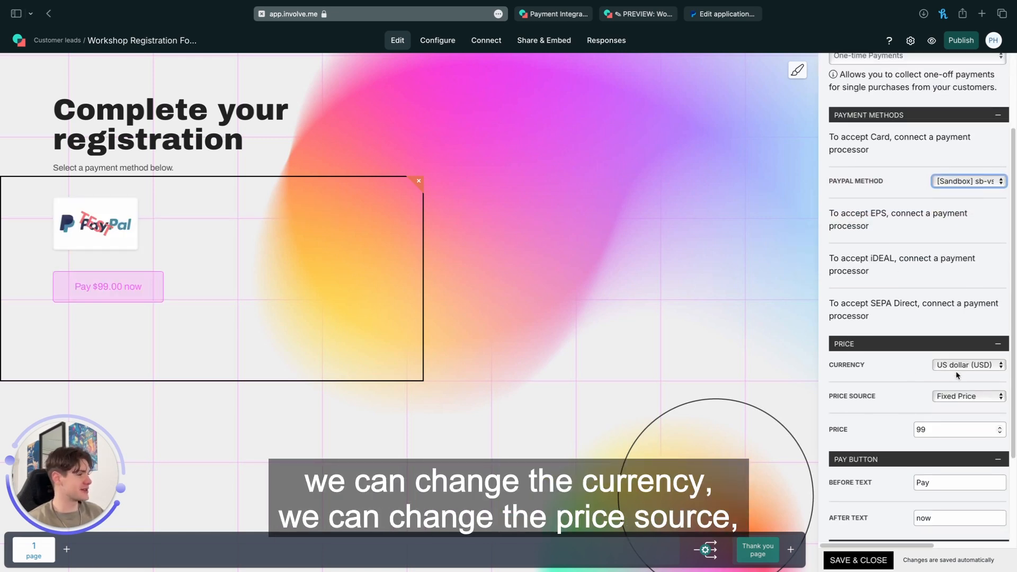
left_click(967, 395)
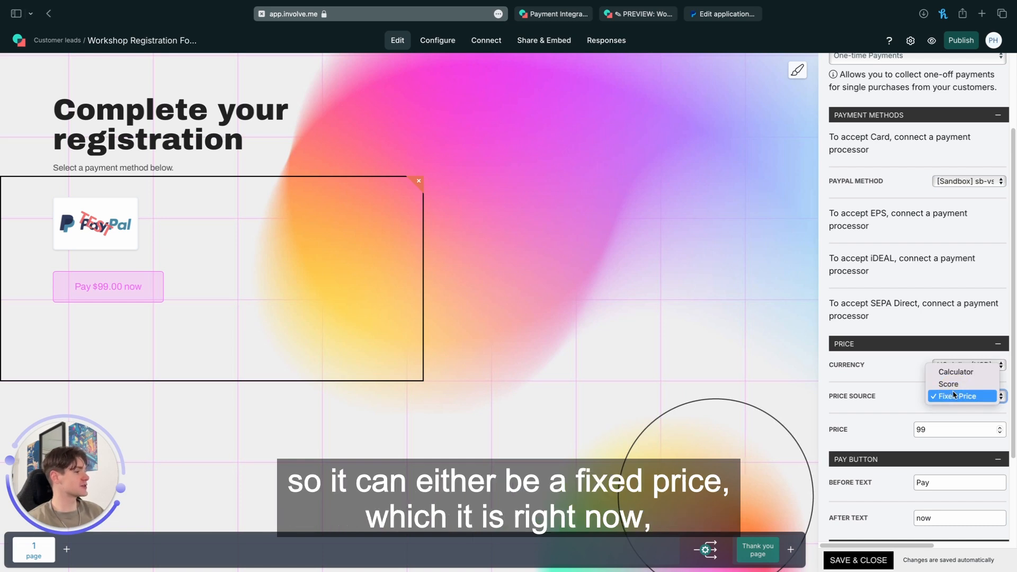
mouse_move(891, 378)
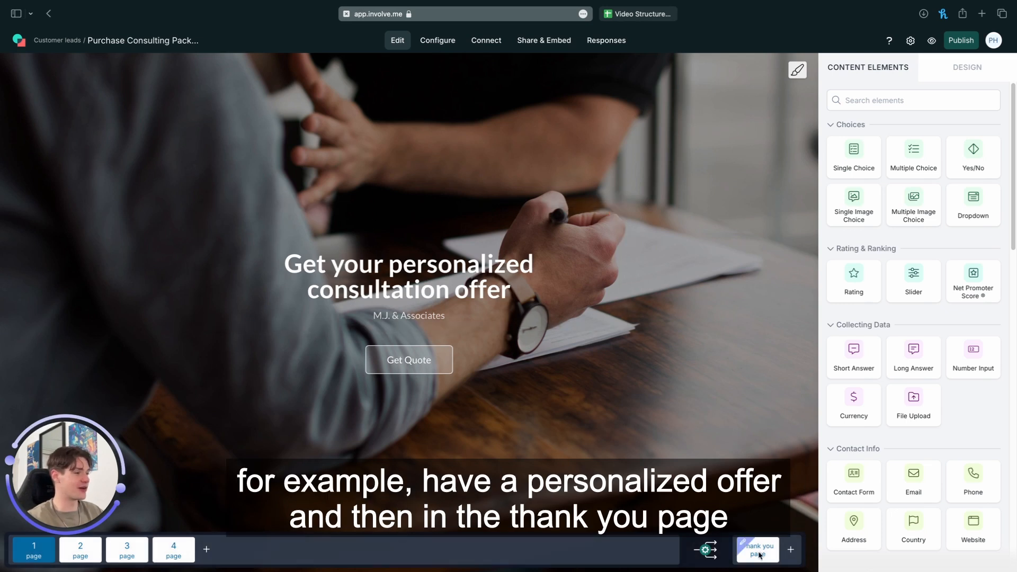
Step: Set the thank-you page payment element's price source from Calculator to Score
left_click(756, 550)
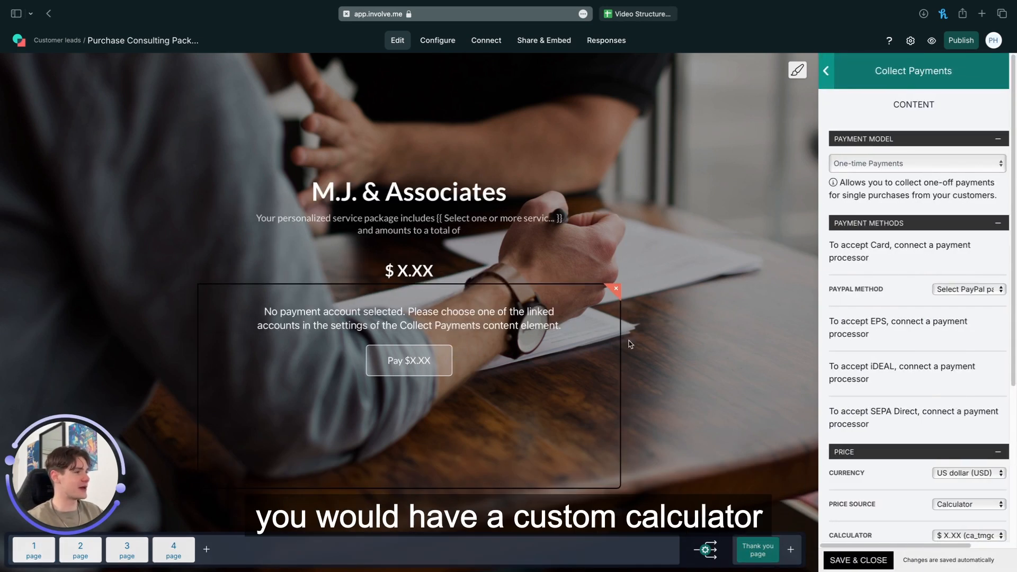
left_click(967, 504)
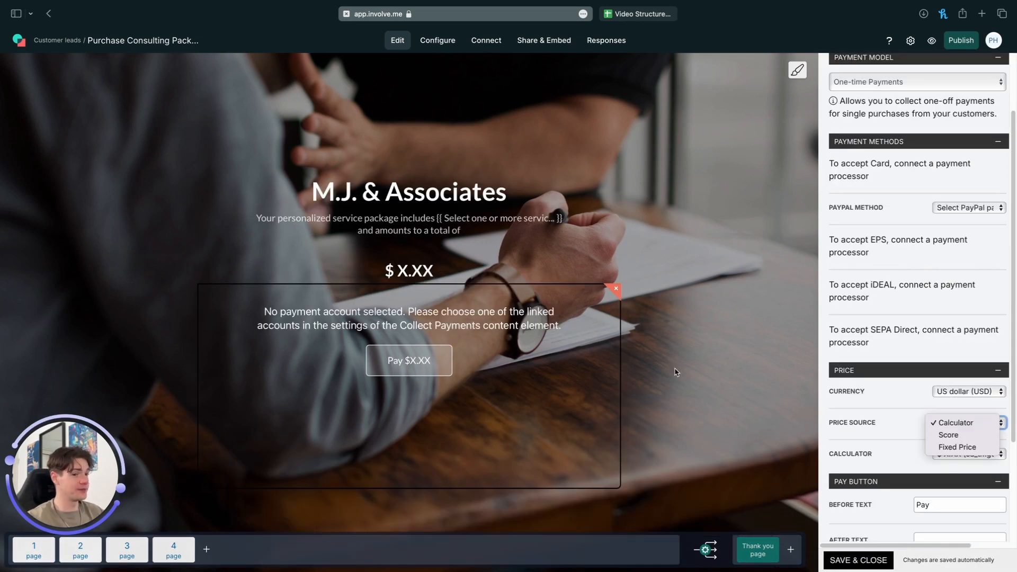
left_click(954, 423)
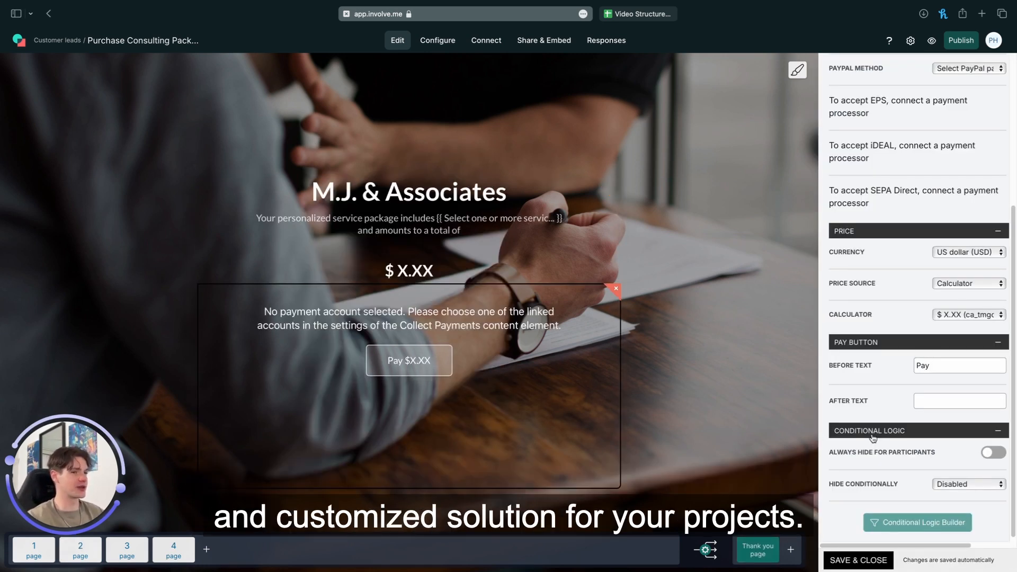
left_click(968, 283)
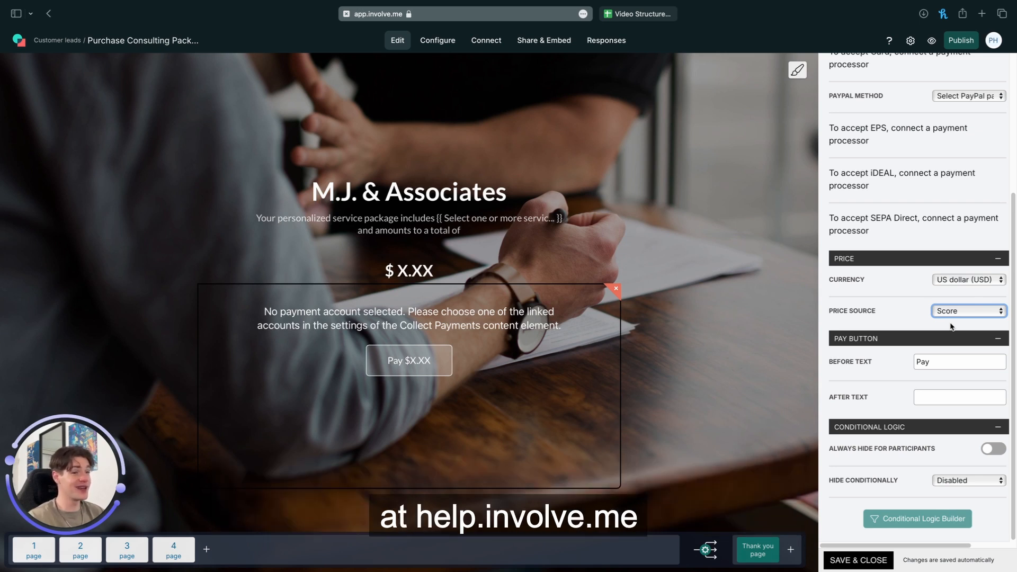
left_click(958, 361)
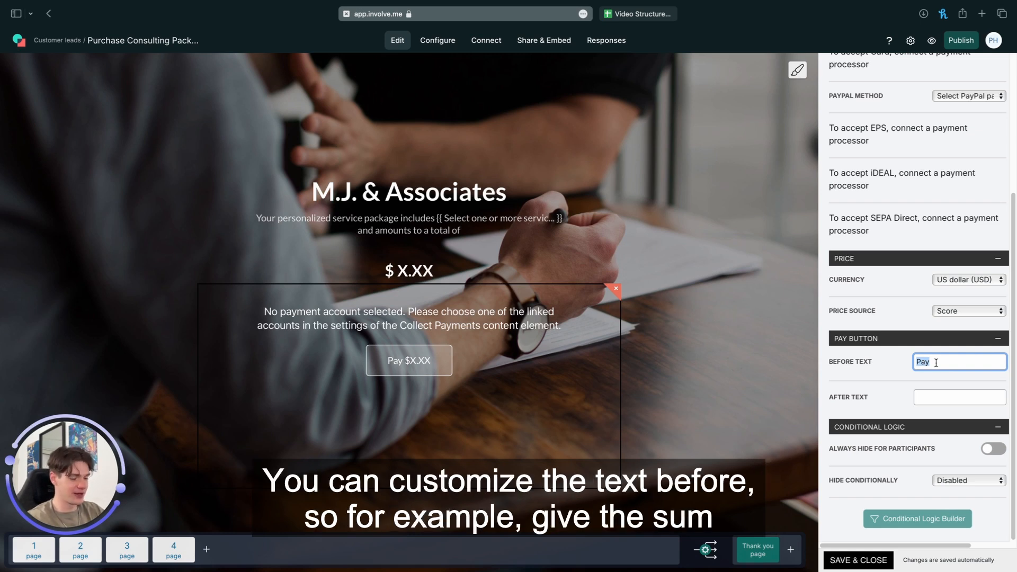
Step: Set the pay button's Before Text to 'Give' and After Text to 'Here'
type("Give")
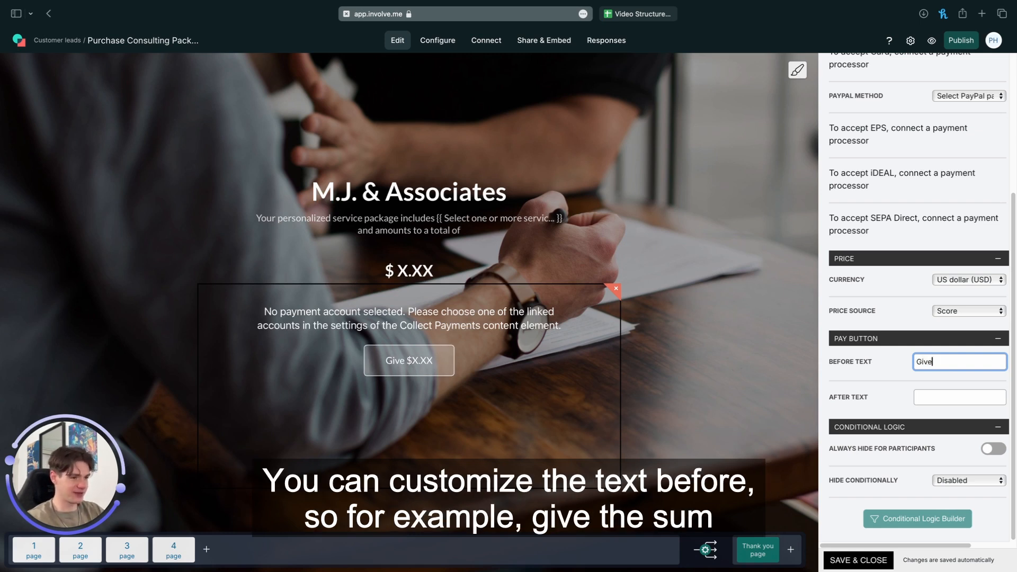
type("H")
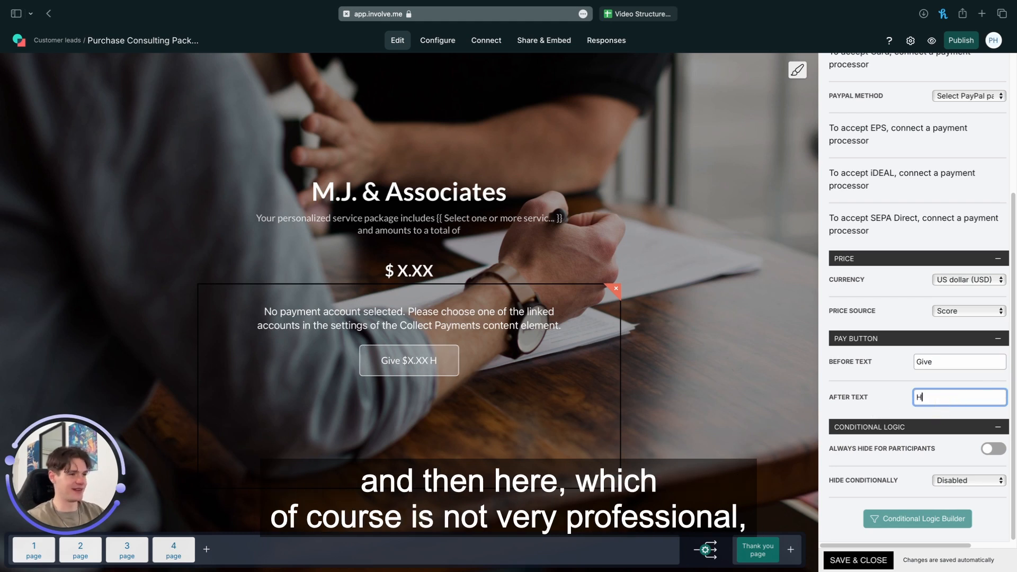
type("ere")
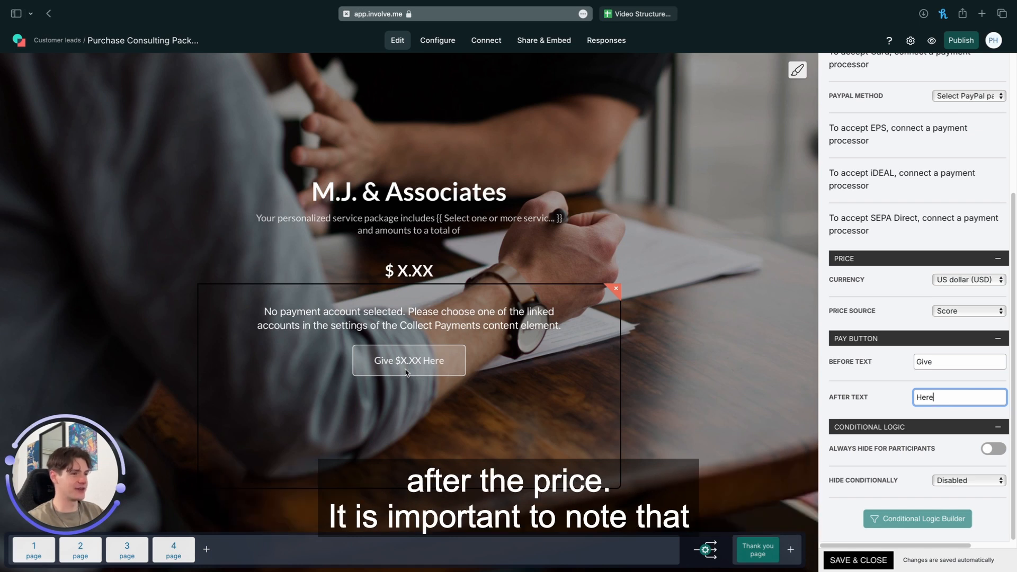
mouse_move(624, 215)
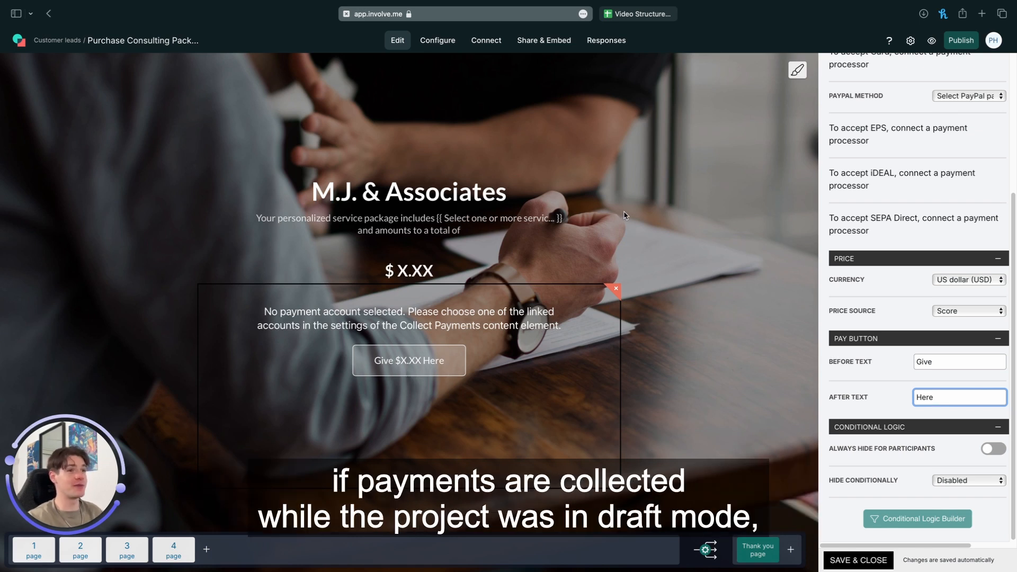